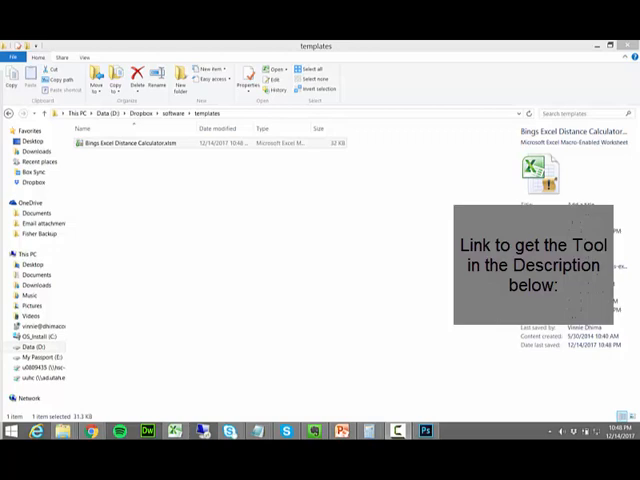
Step: Open the Bing Excel Distance Calculator.xlsm workbook from the templates folder
click(130, 144)
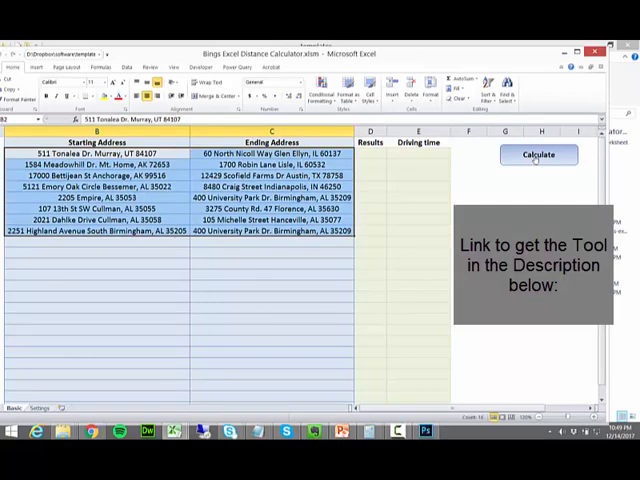
Step: Run Calculate so every start/end address row gets its miles and driving time
click(540, 154)
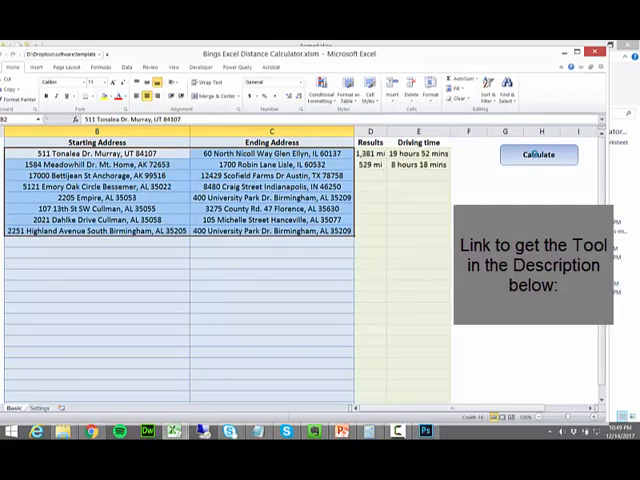
click(540, 154)
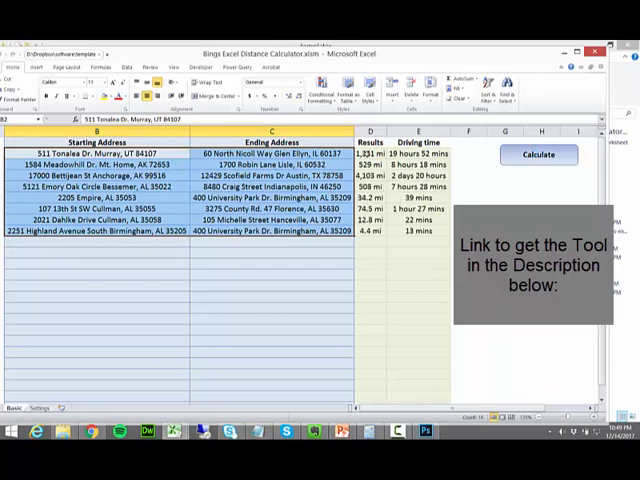